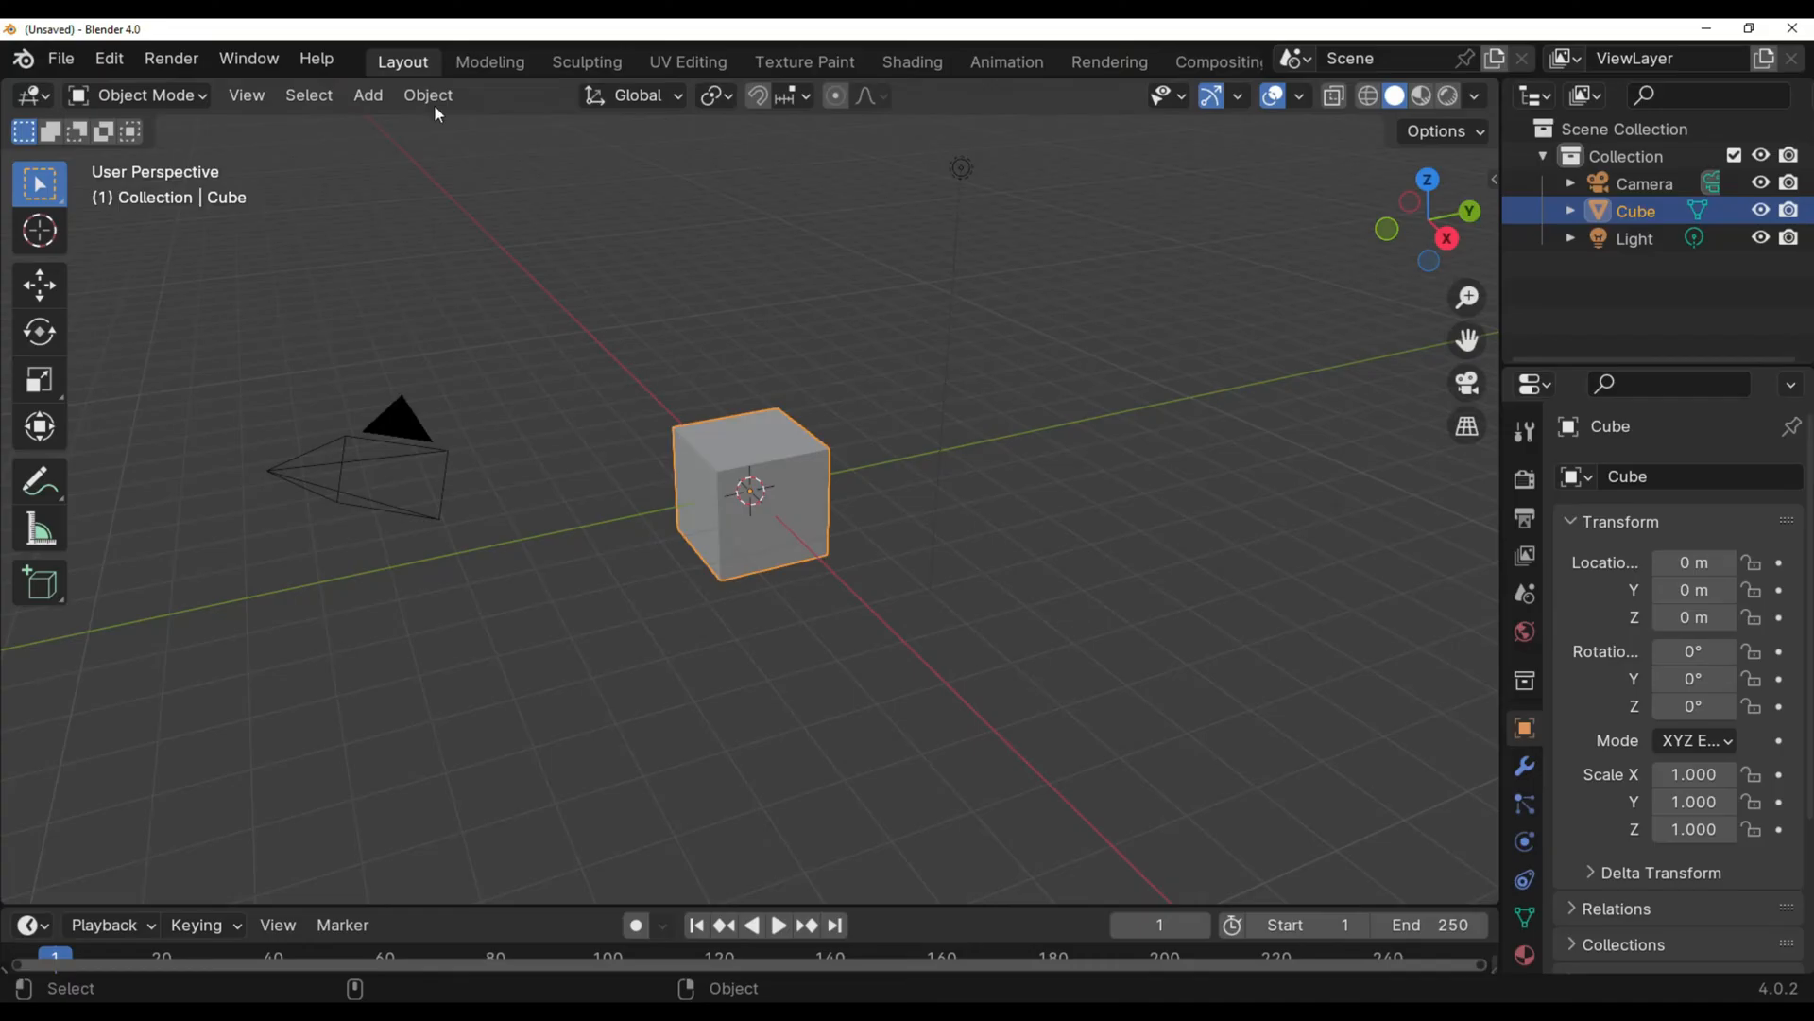
Bring up the Preferences window via Edit > Preferences, showing Interface settings at scale 1.50.
{"action": "left_click", "coordinate": [108, 58]}
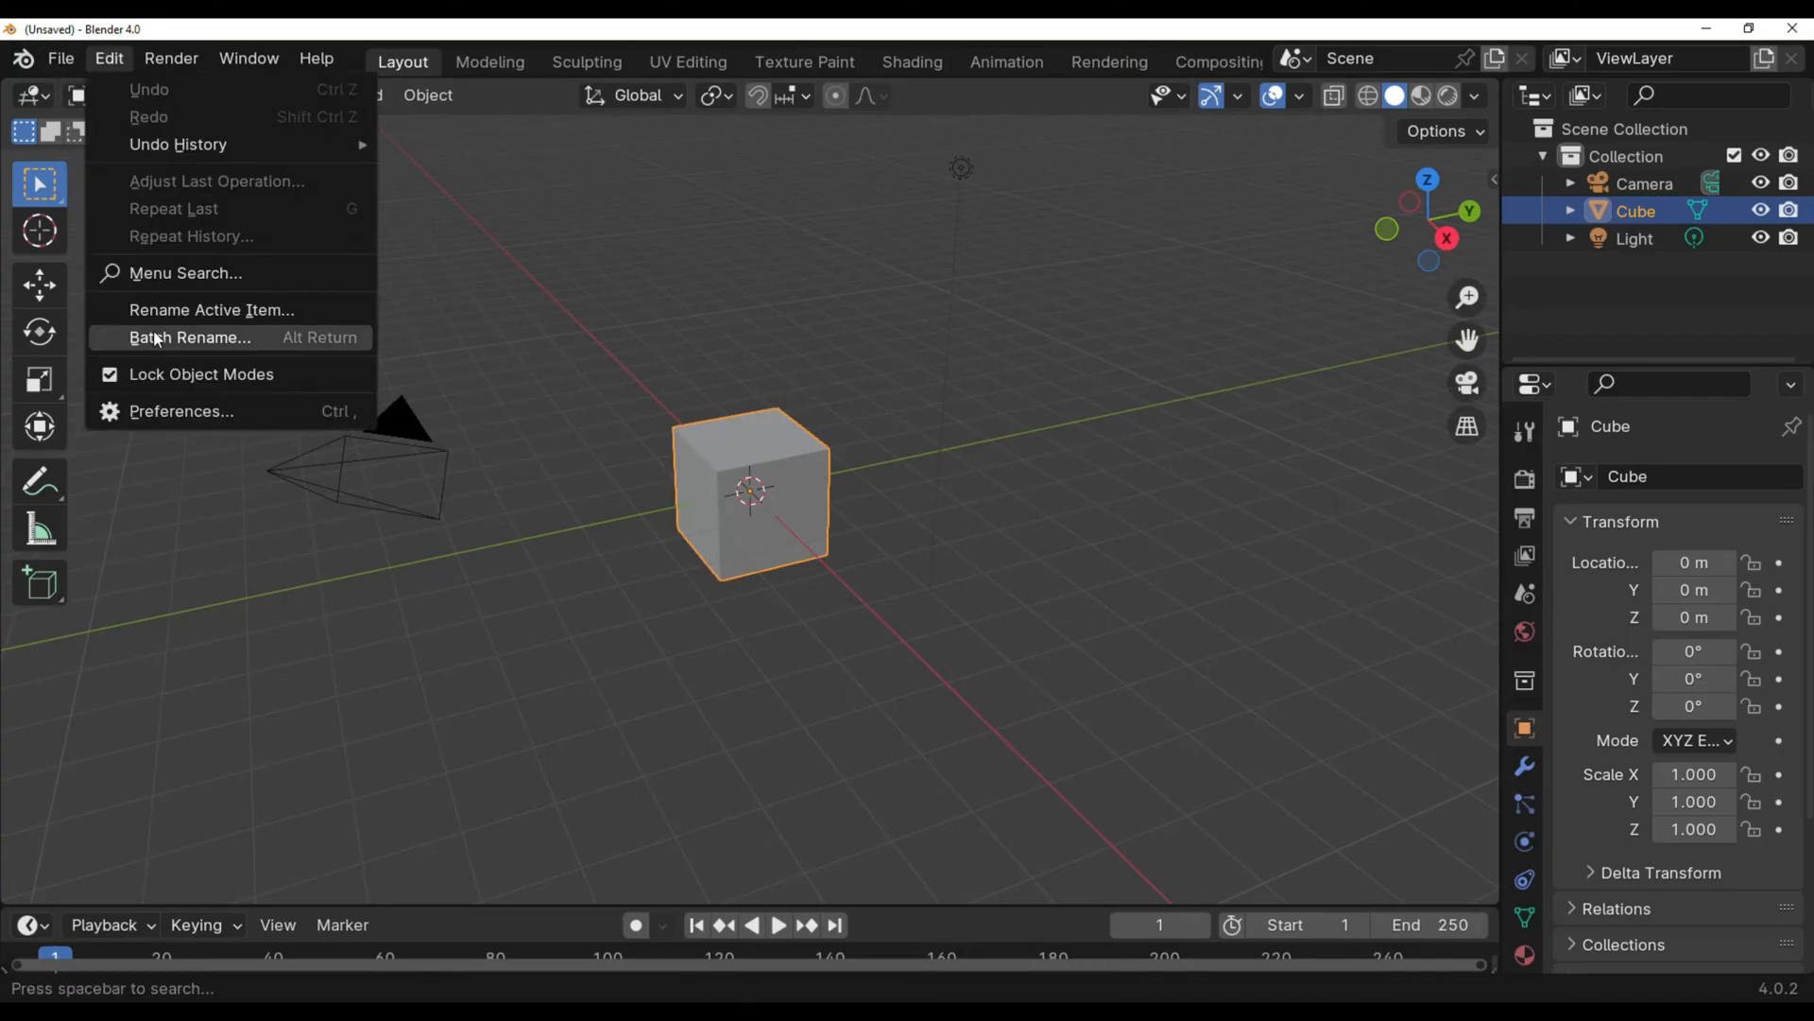
{"action": "left_click", "coordinate": [180, 410]}
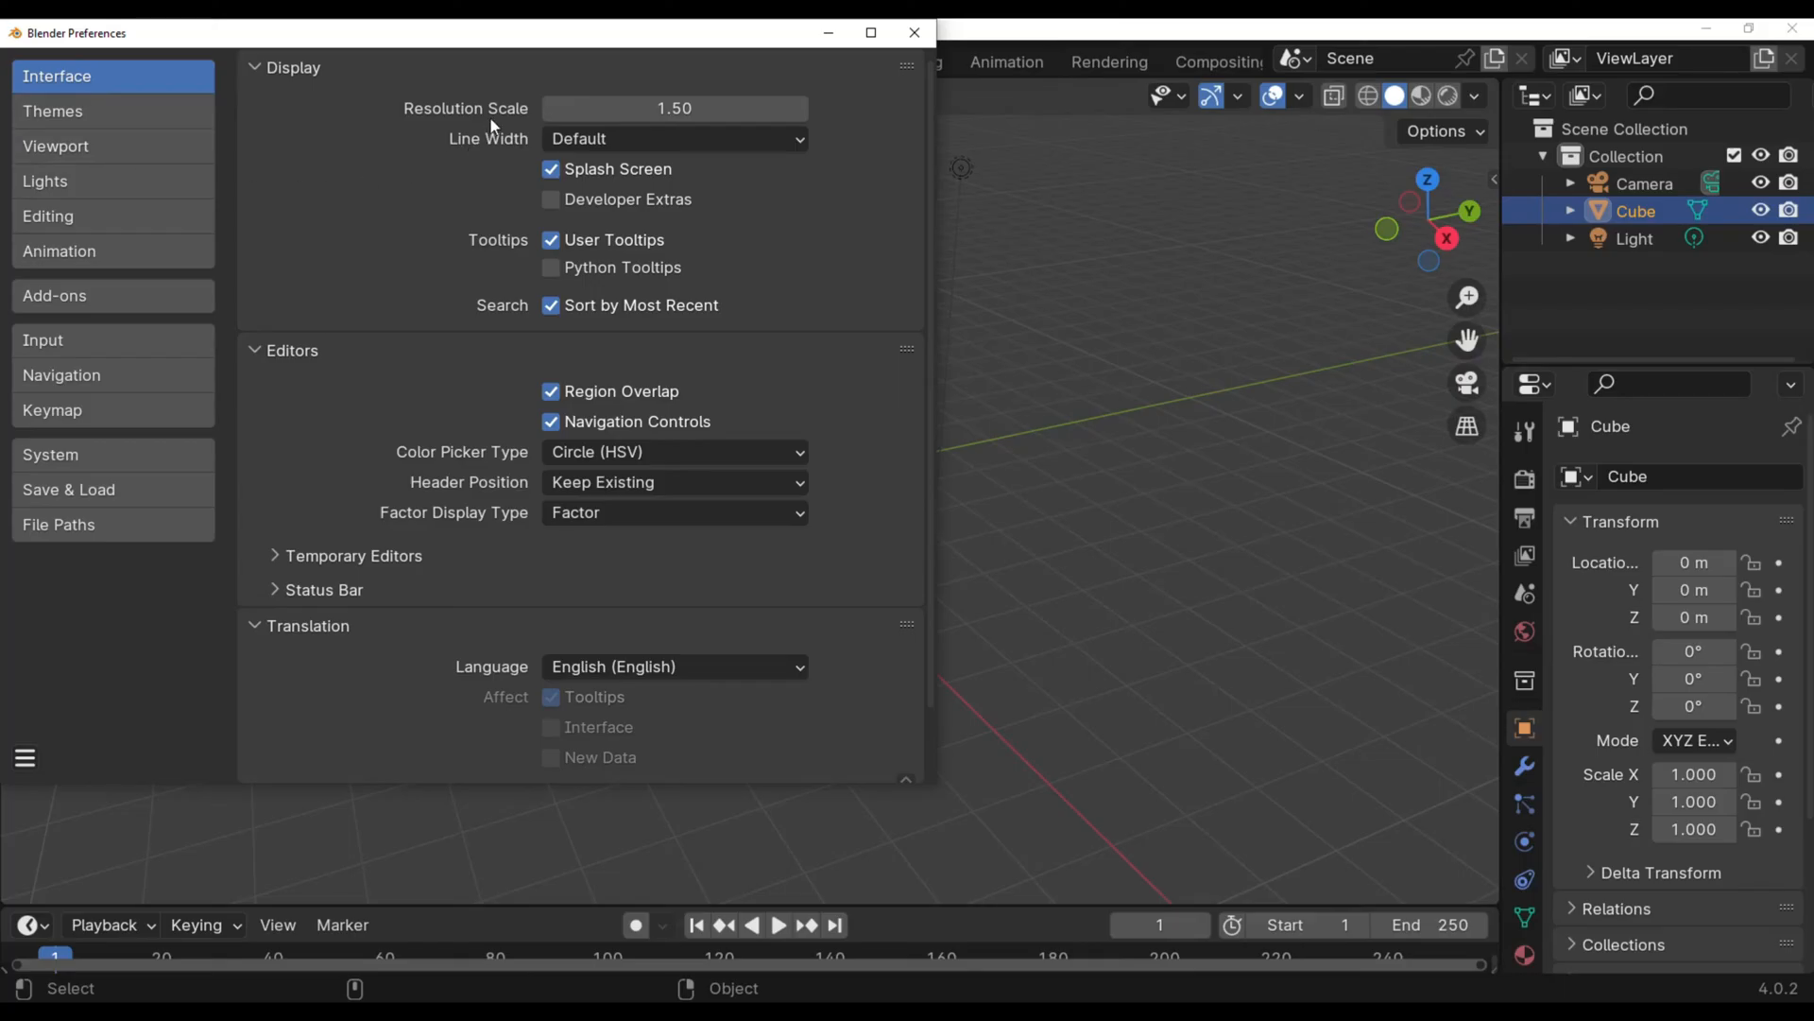
{"action": "mouse_move", "coordinate": [673, 108]}
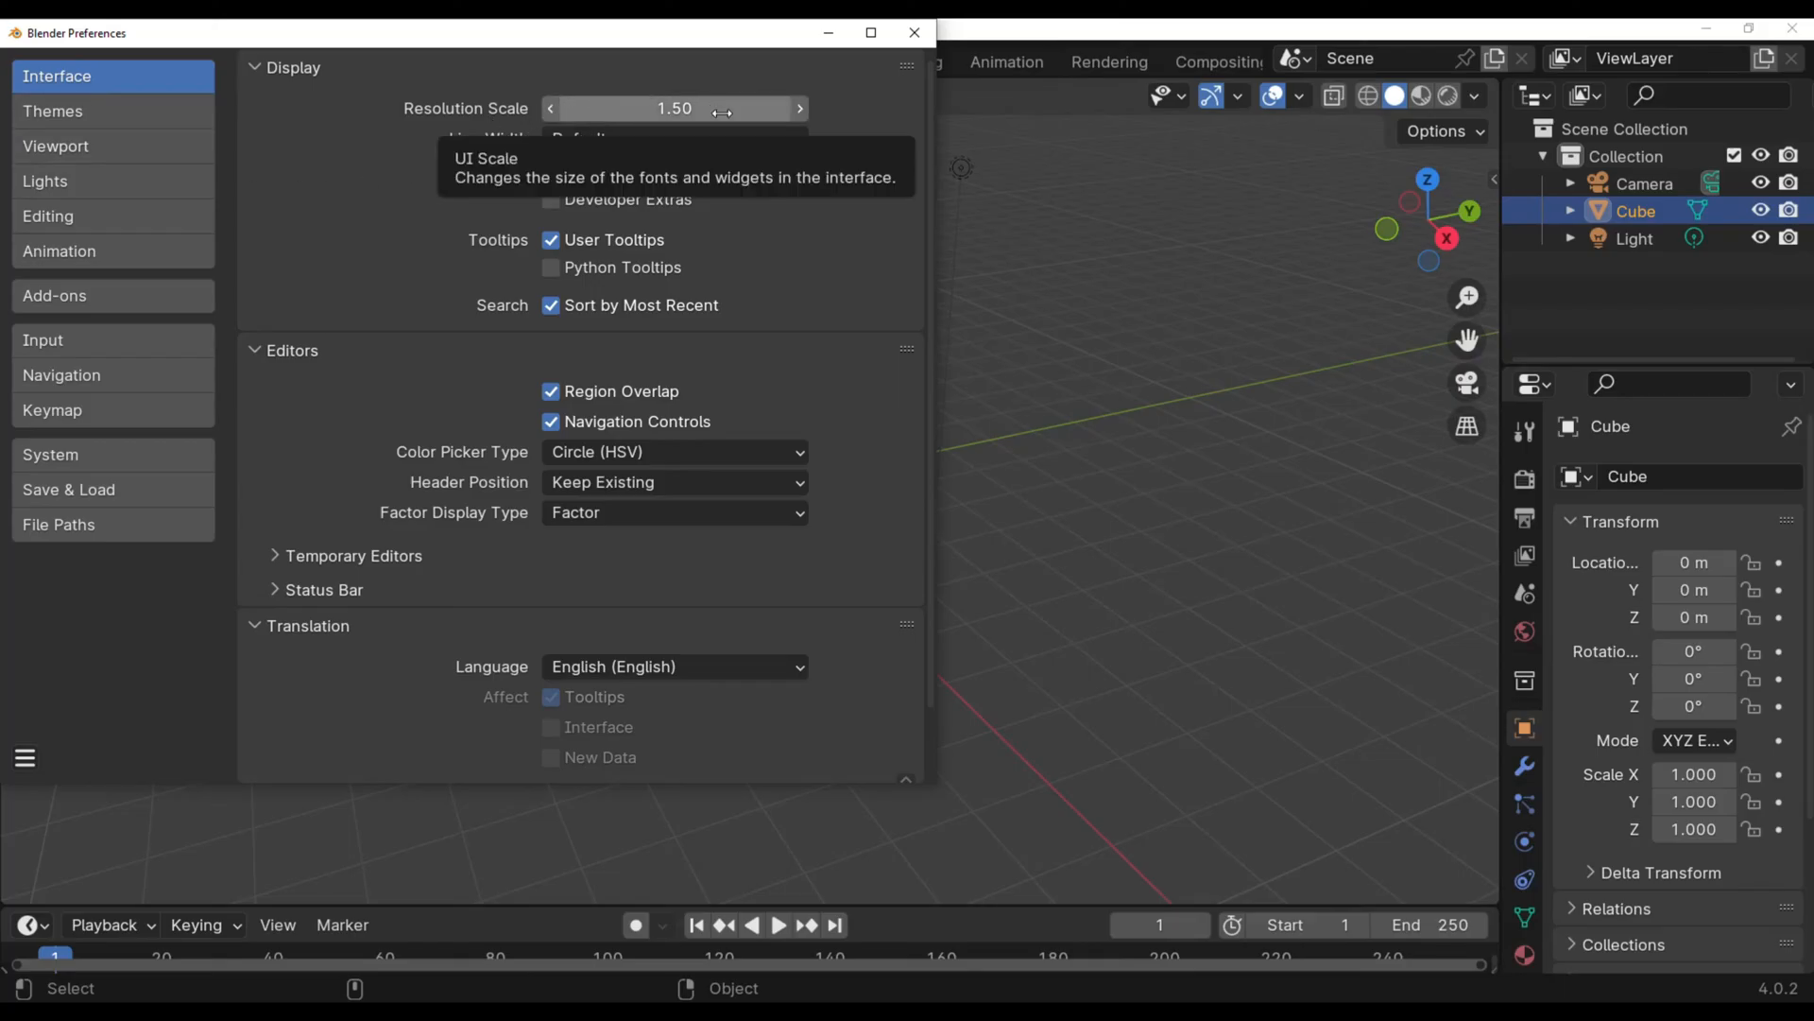
{"action": "mouse_move", "coordinate": [703, 53]}
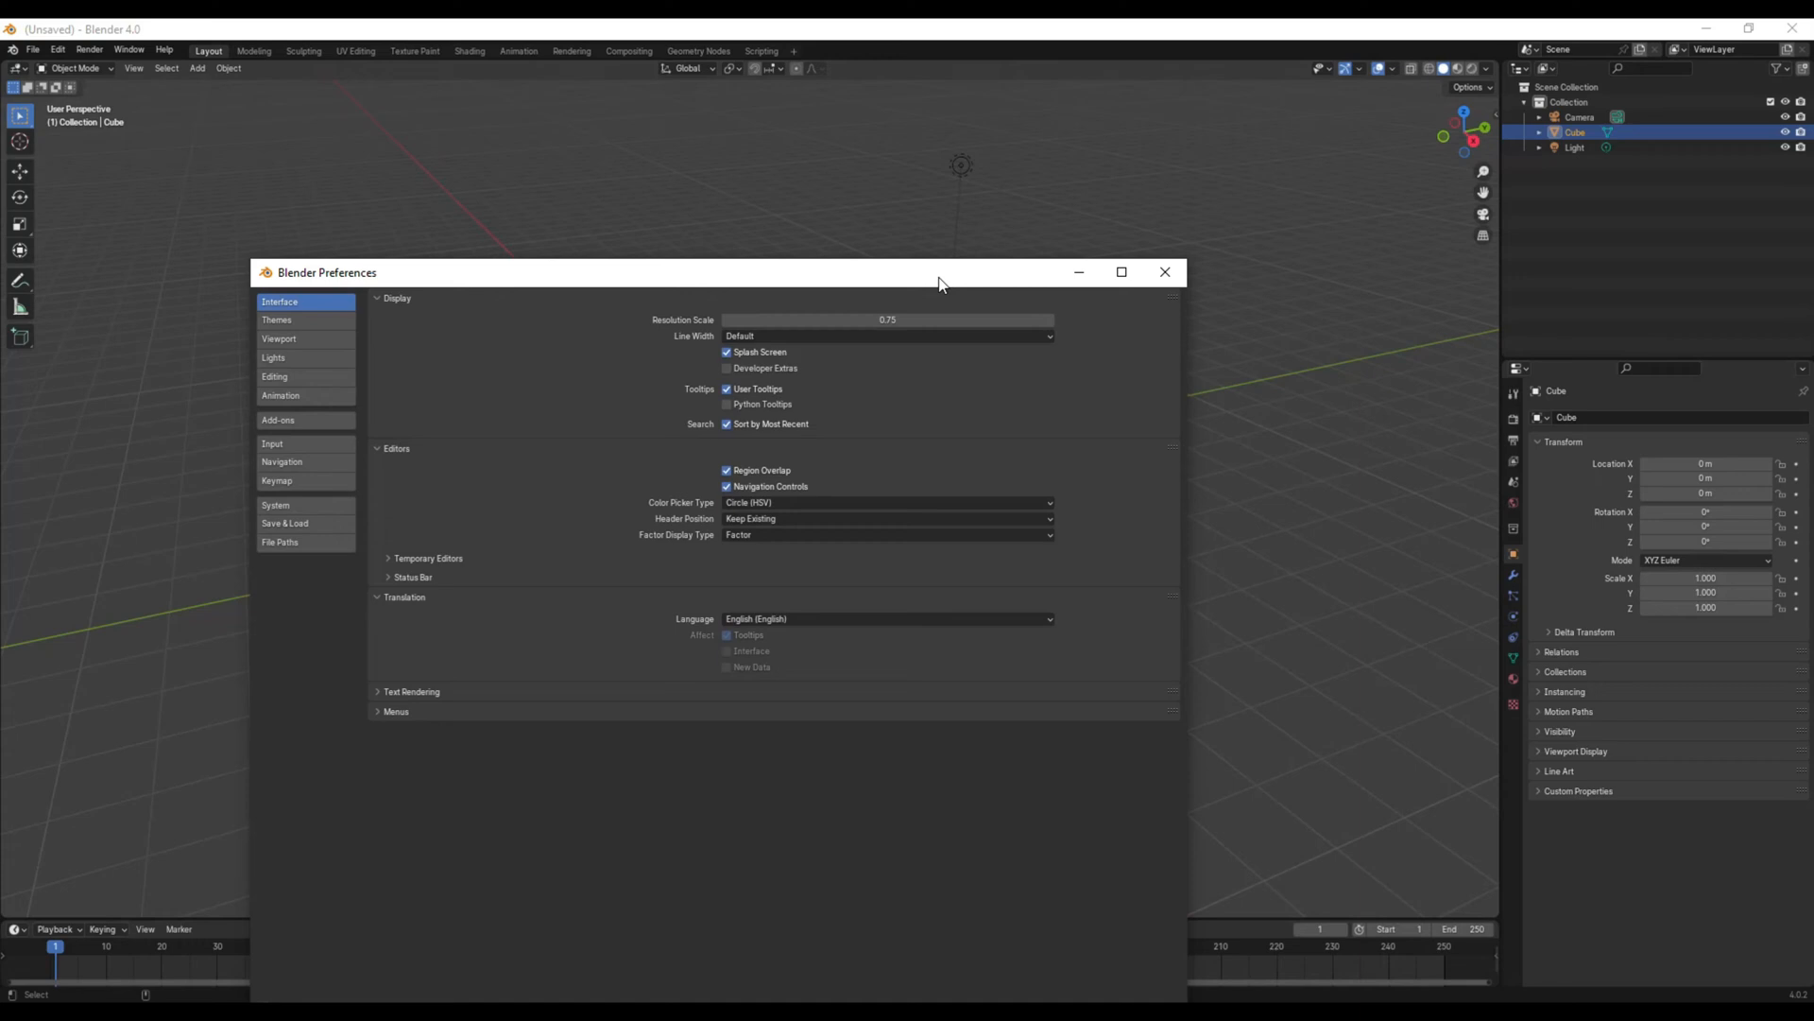
Raise the Resolution Scale to about 1.73, then leave Preferences with the interface drawn smaller.
{"action": "left_click_drag", "start_coordinate": [939, 272], "coordinate": [969, 262]}
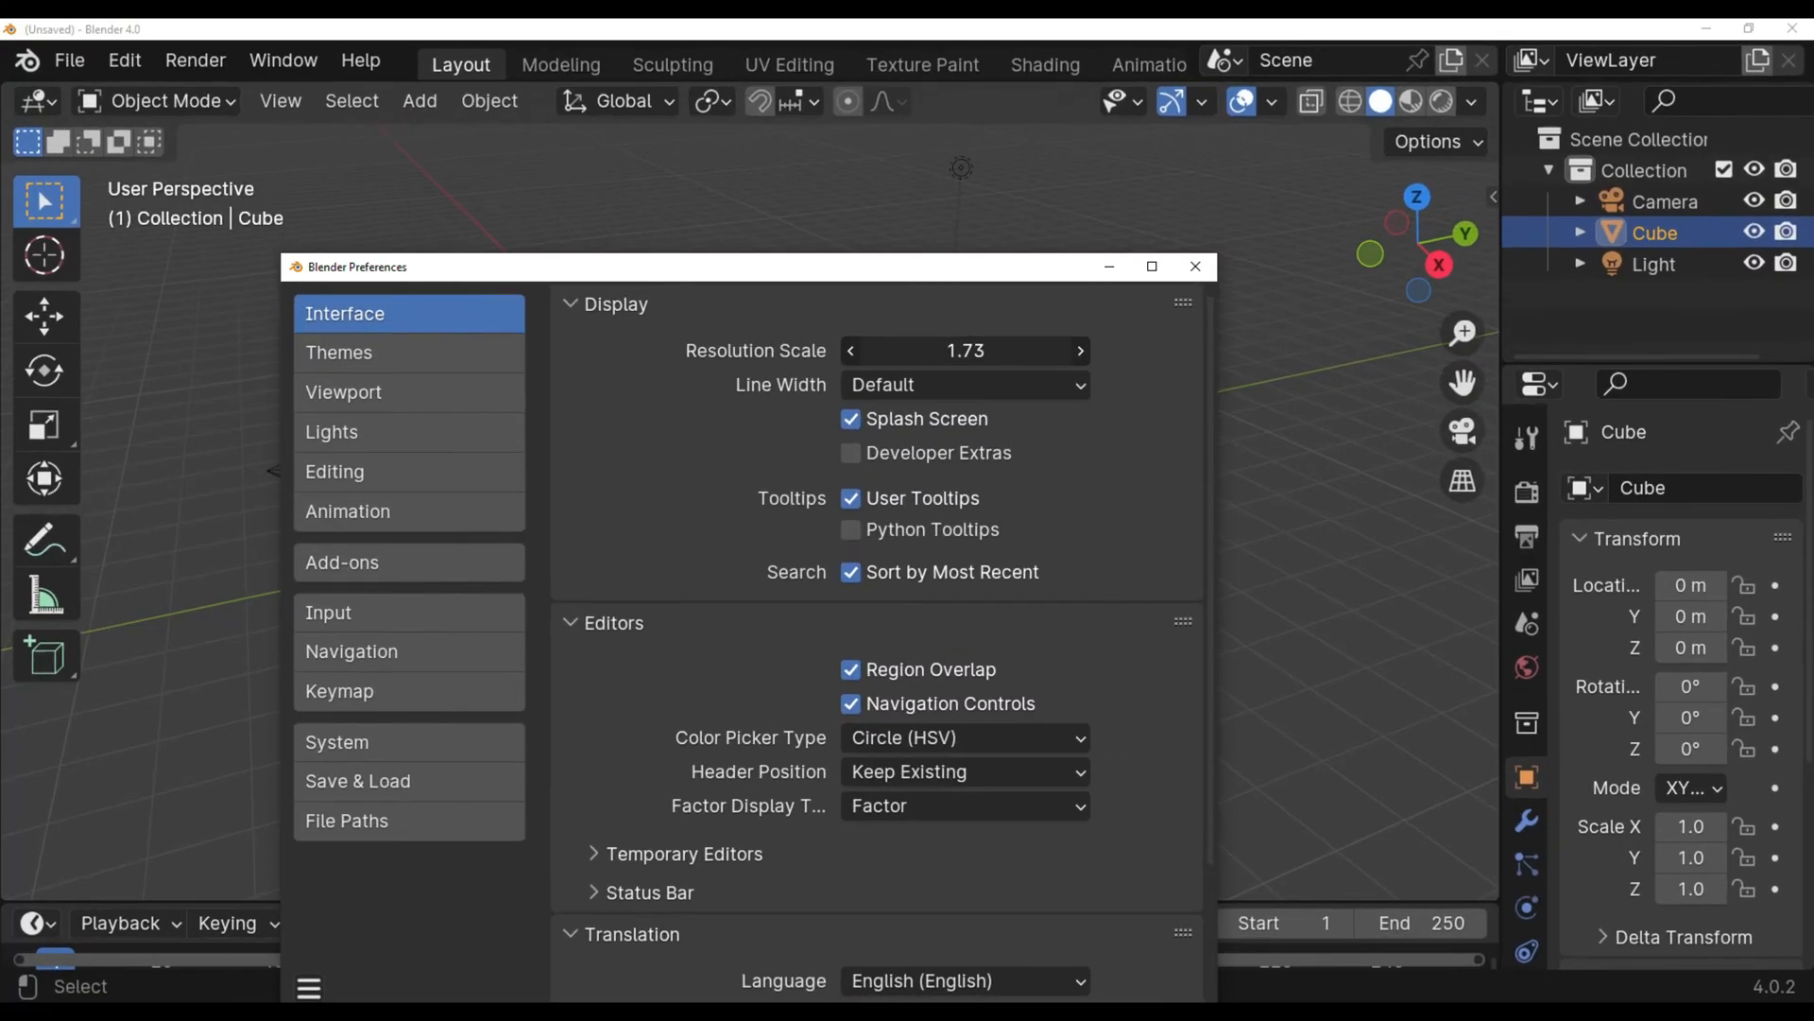
{"action": "left_click", "coordinate": [1077, 352]}
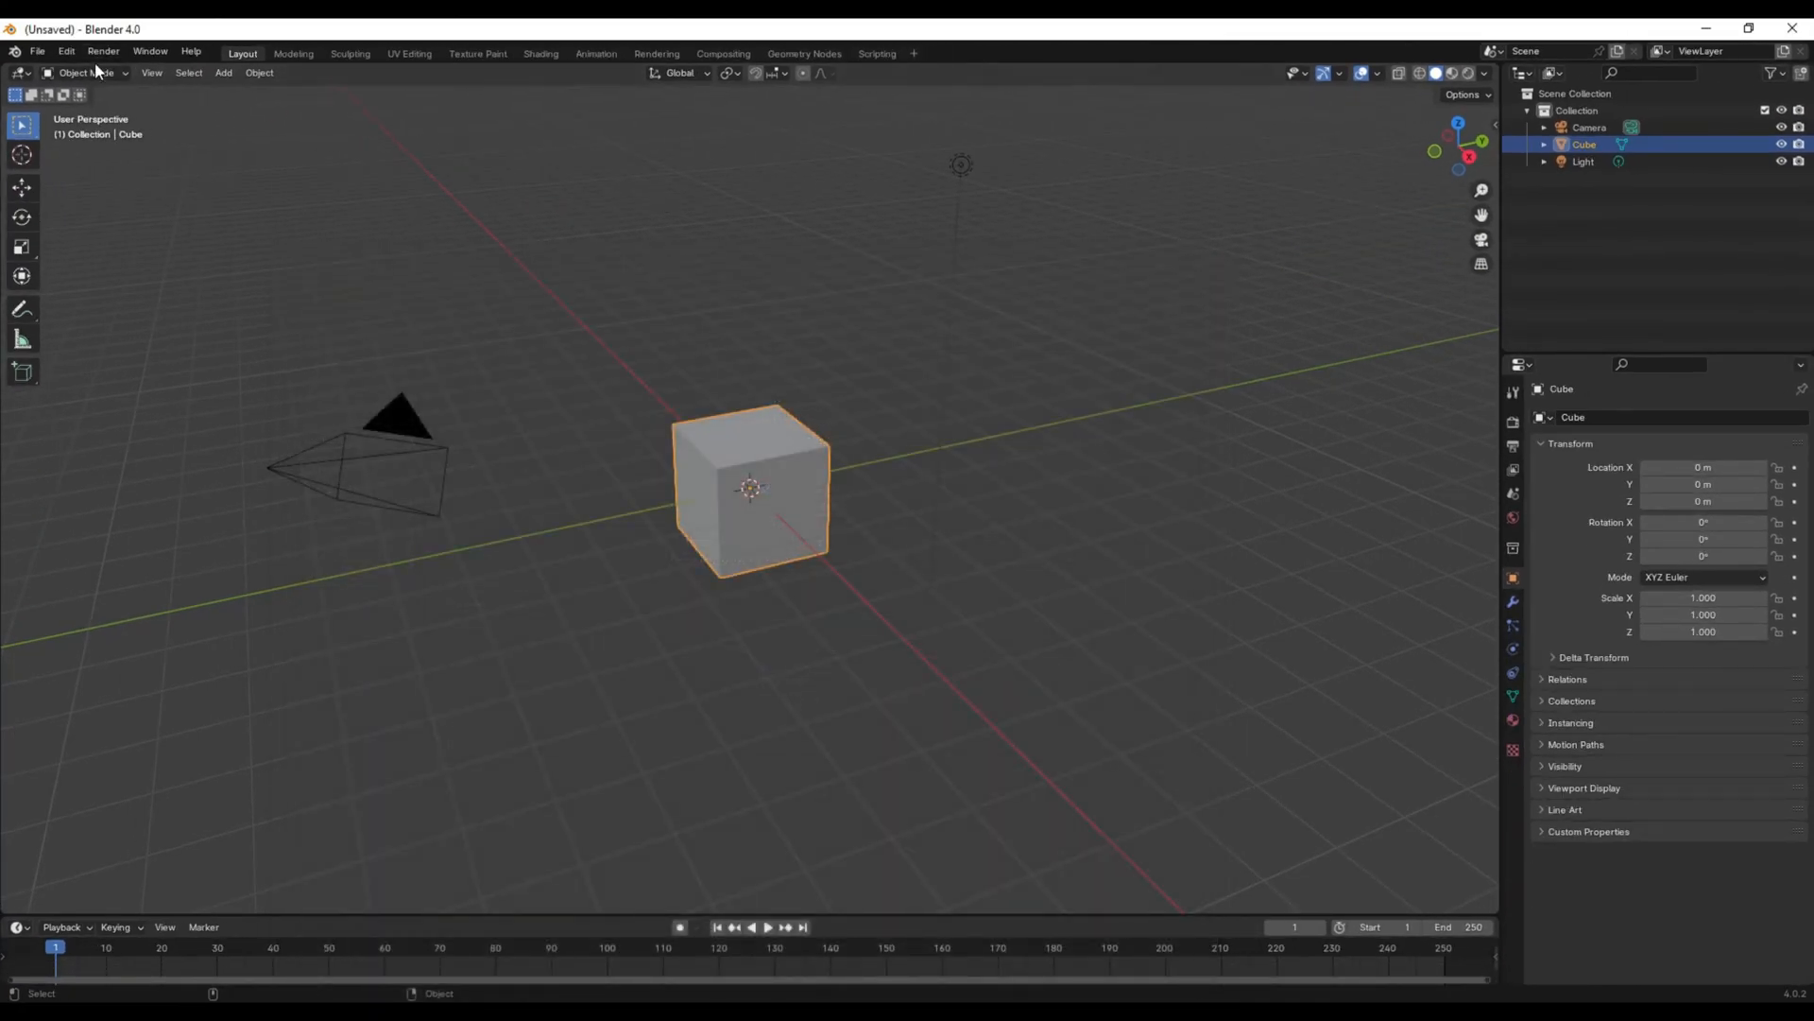
Reopen Preferences and enter 1.5 as the Resolution Scale.
{"action": "left_click", "coordinate": [64, 51]}
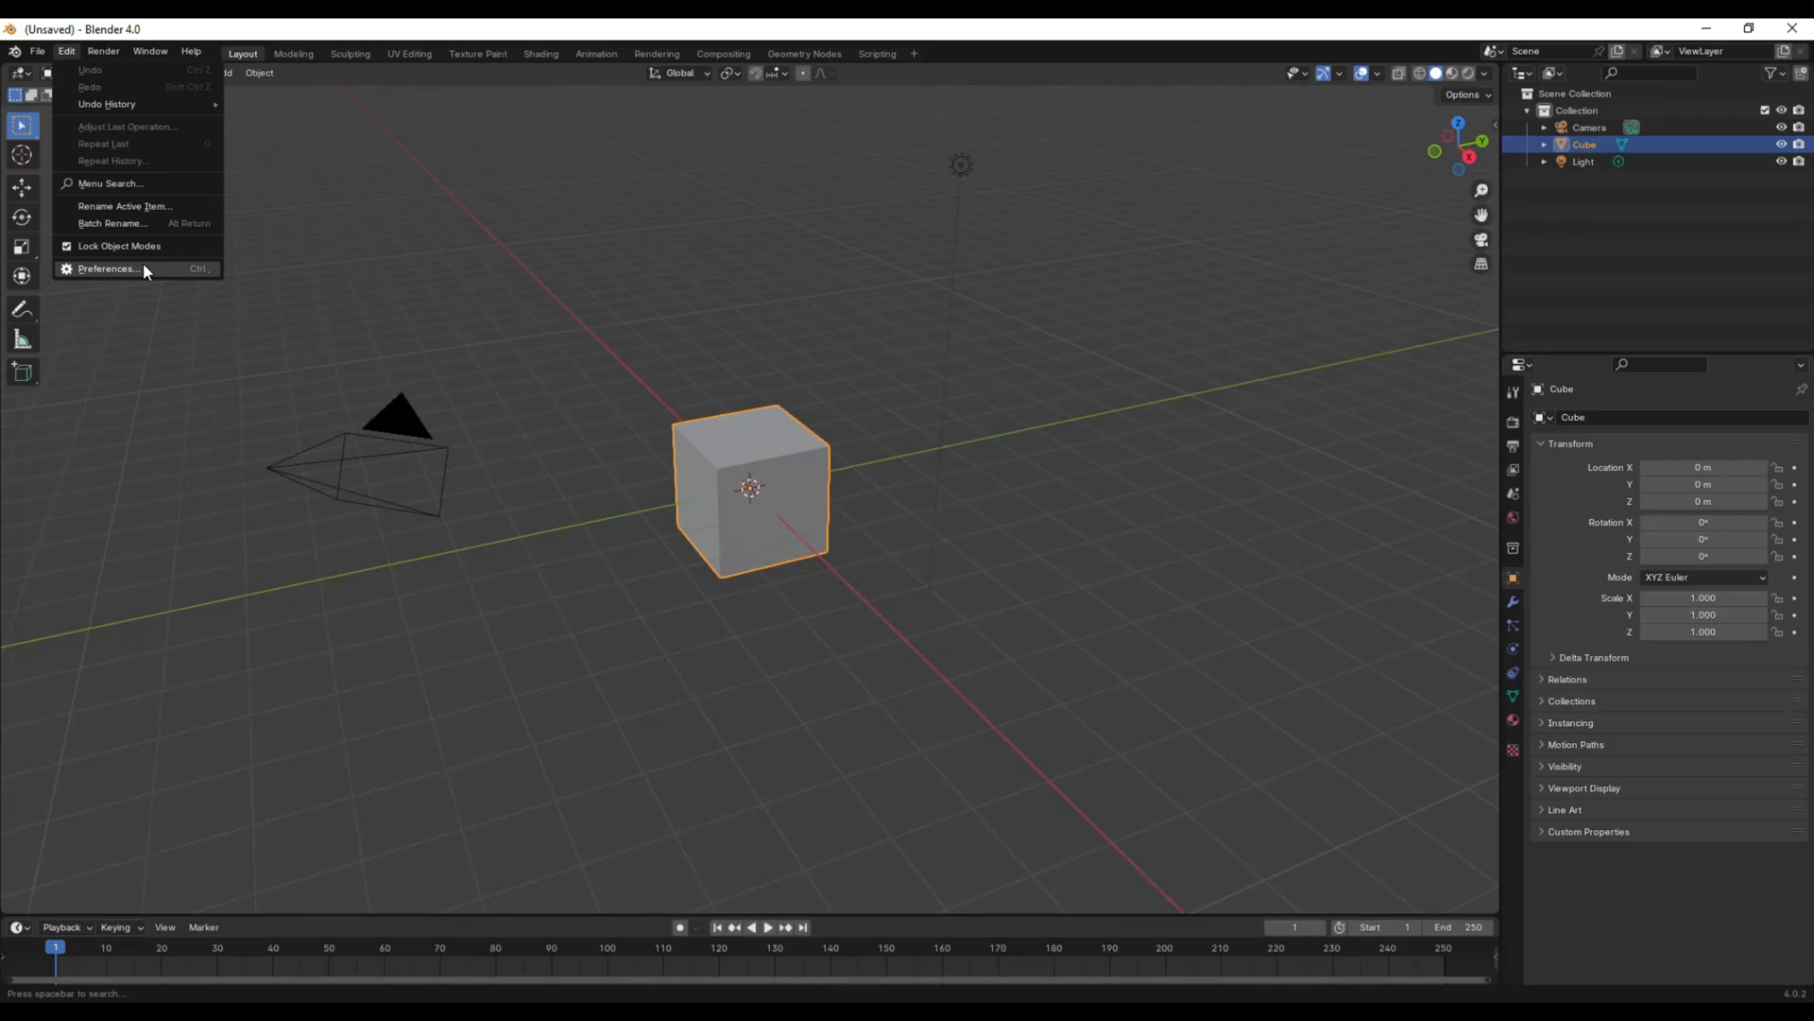
{"action": "left_click", "coordinate": [106, 269]}
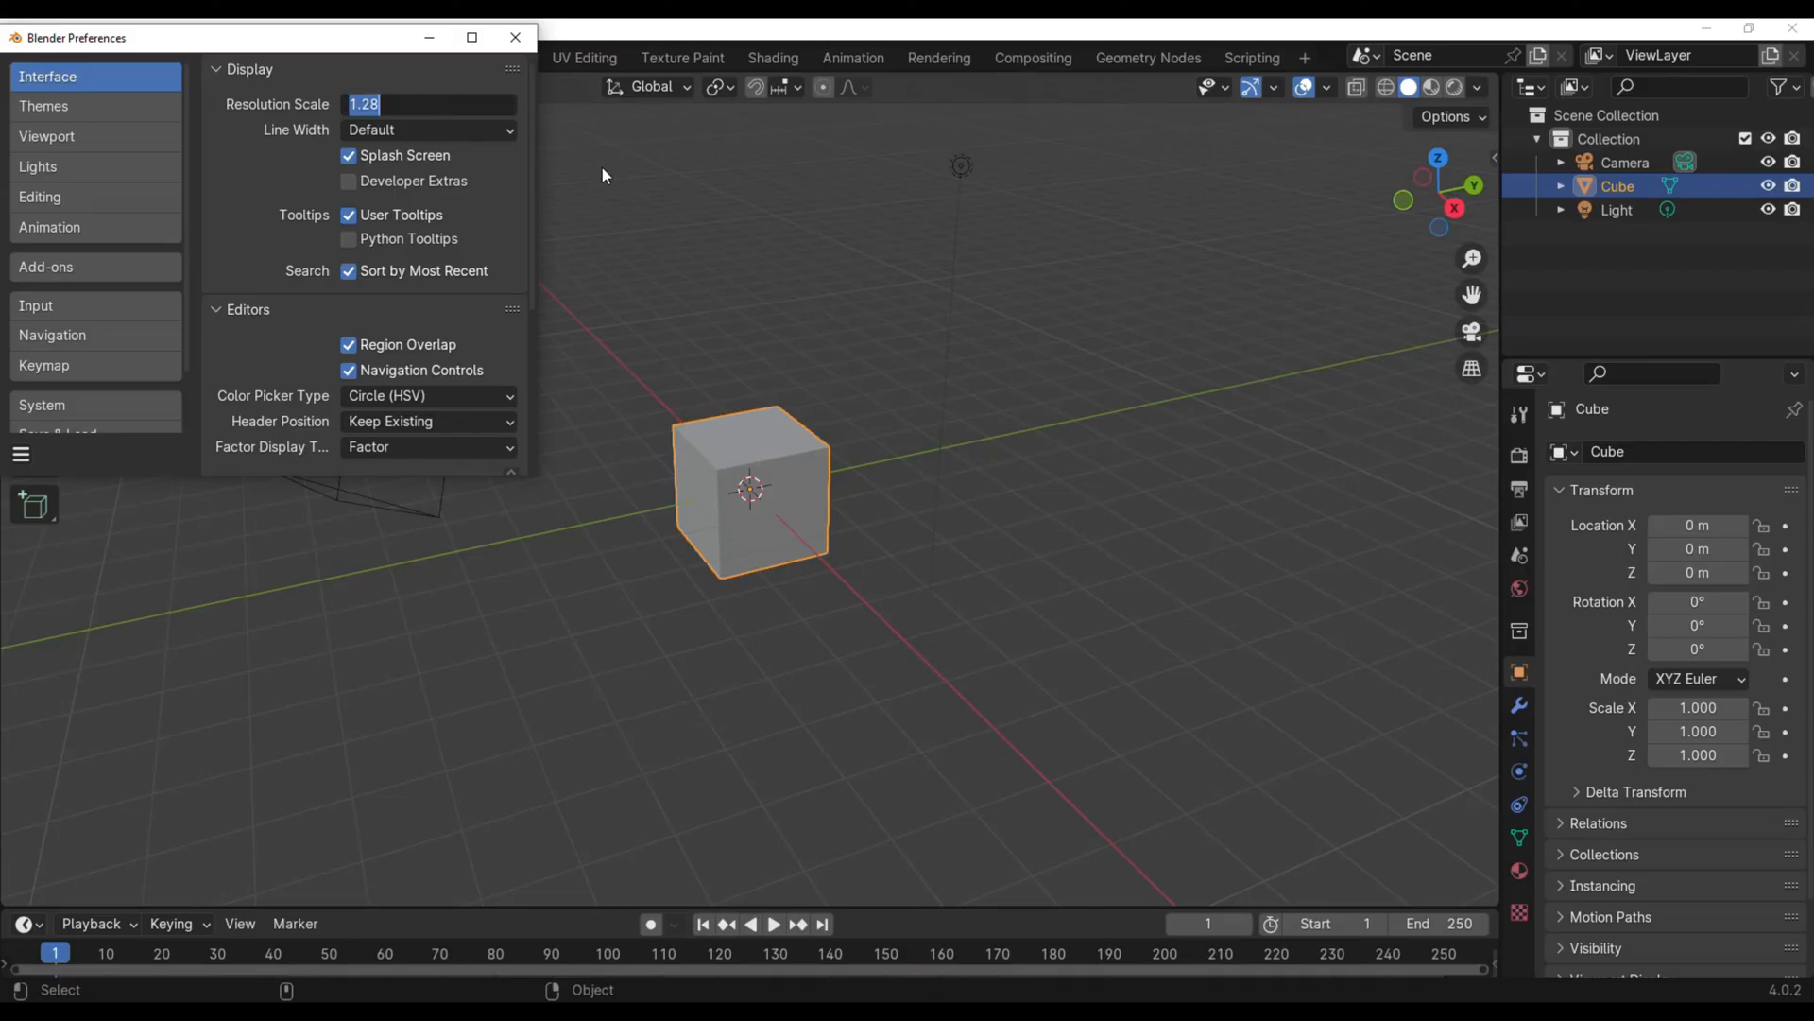
{"action": "type", "text": "1.5"}
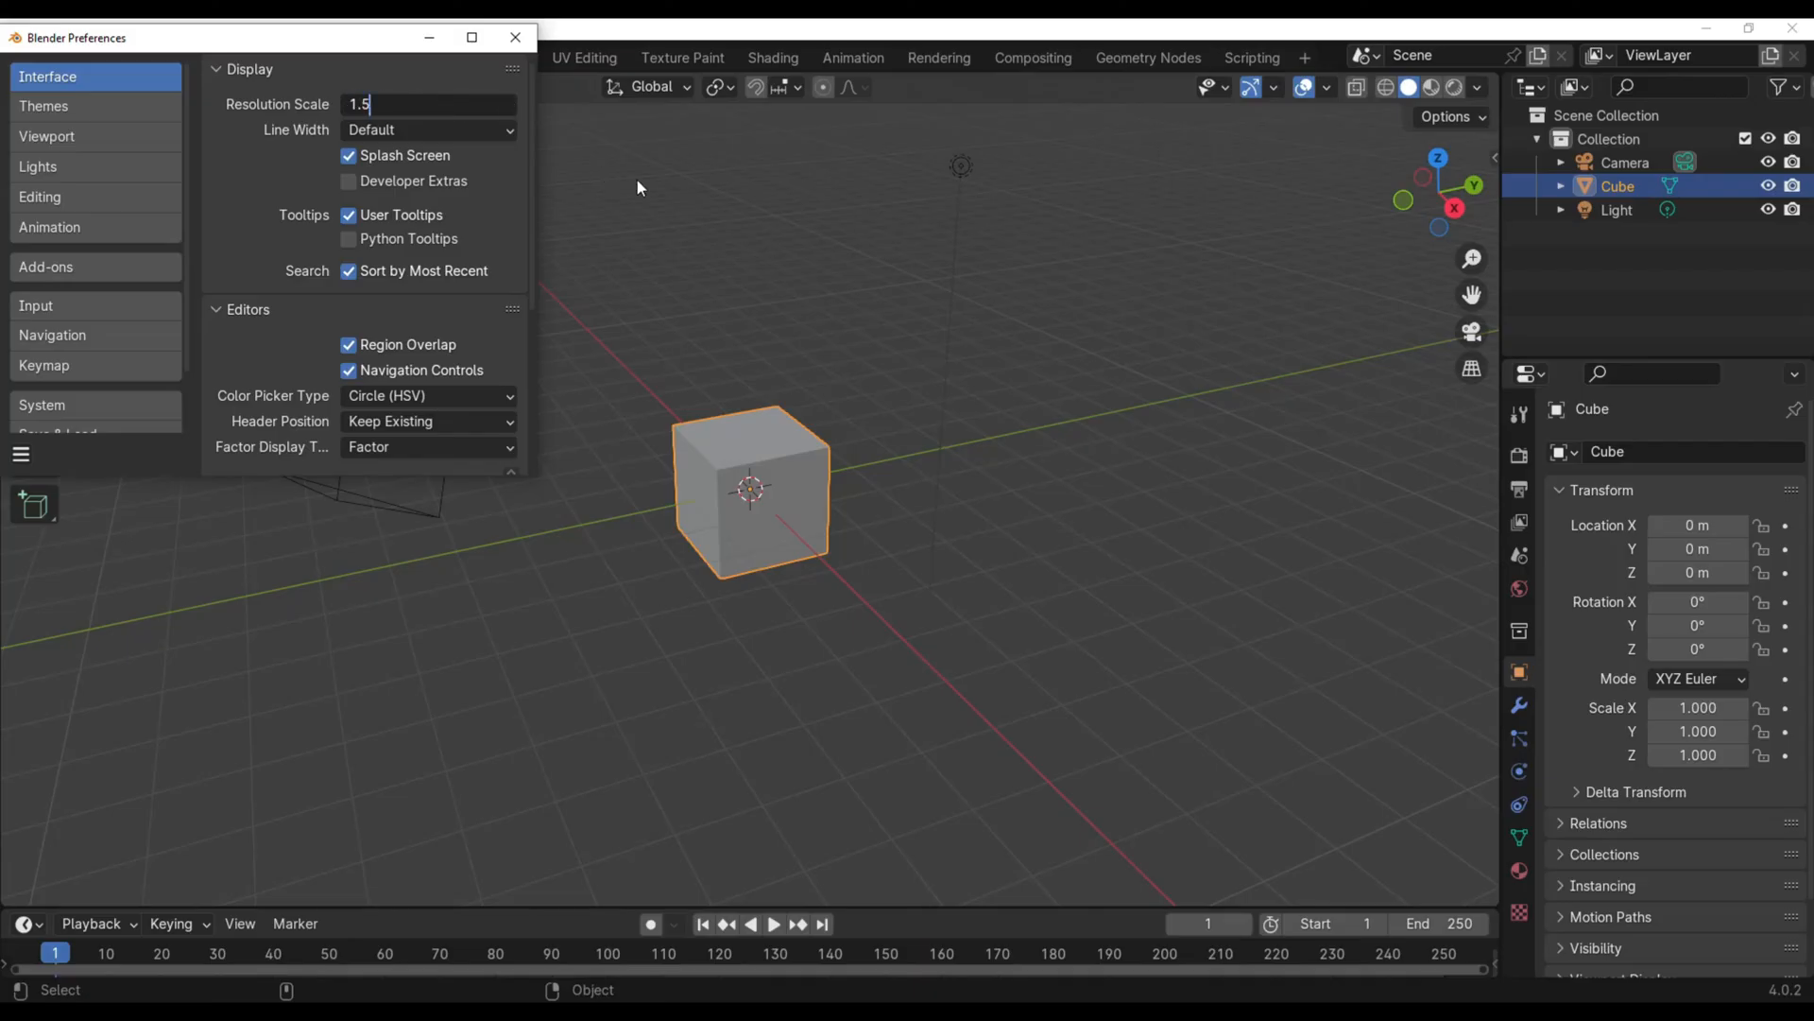